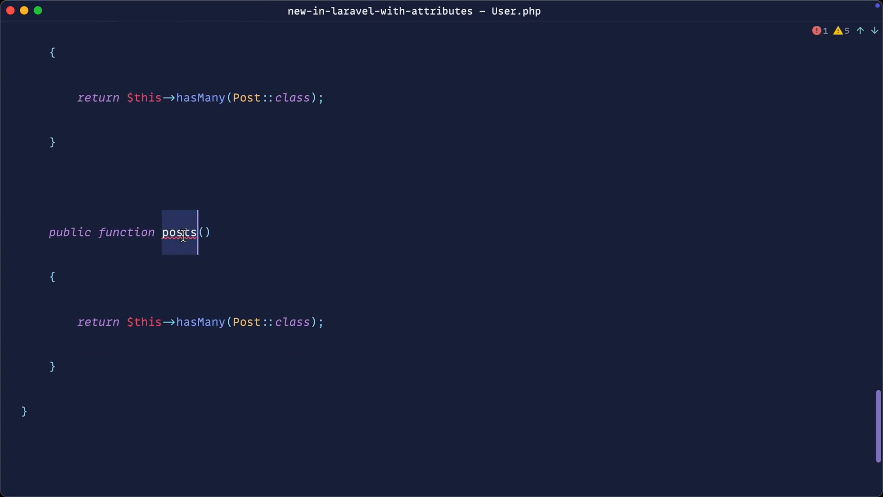
# Step: Name the duplicated method featuredPost and return $this->posts()->where('featured', true)
pyautogui.write('featuredPos')
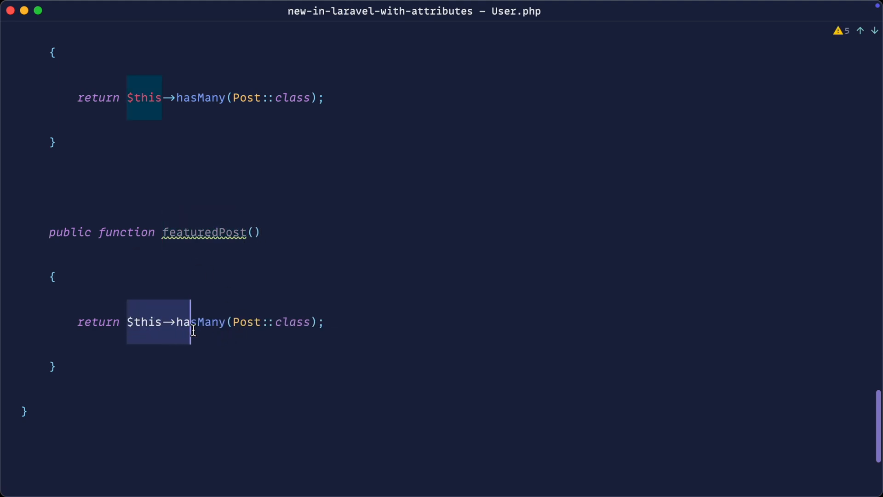
pyautogui.write('$')
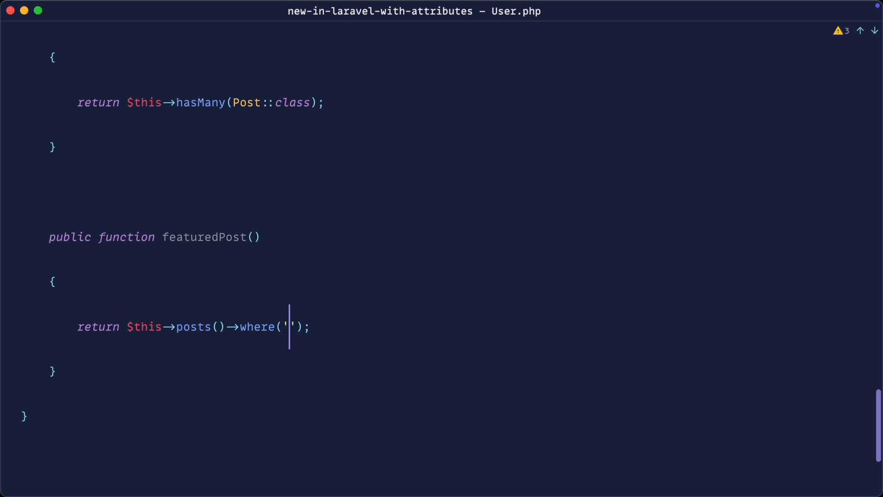
pyautogui.write('f')
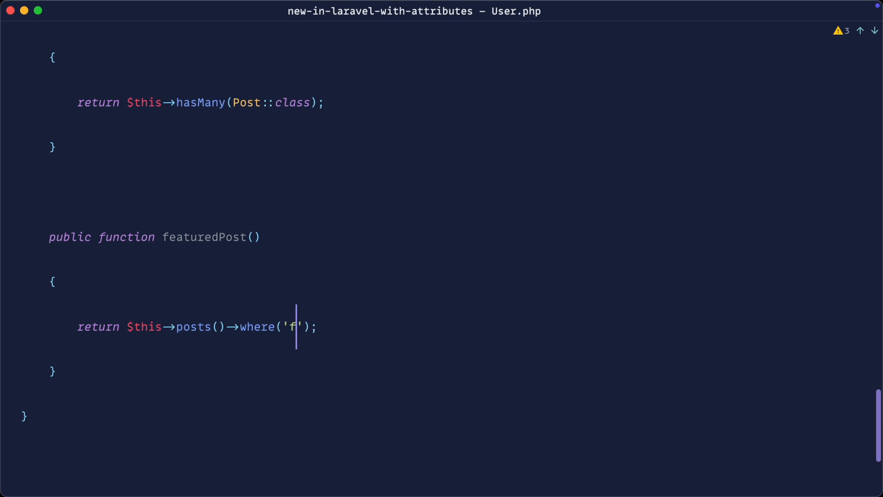
pyautogui.write("eatured', tr")
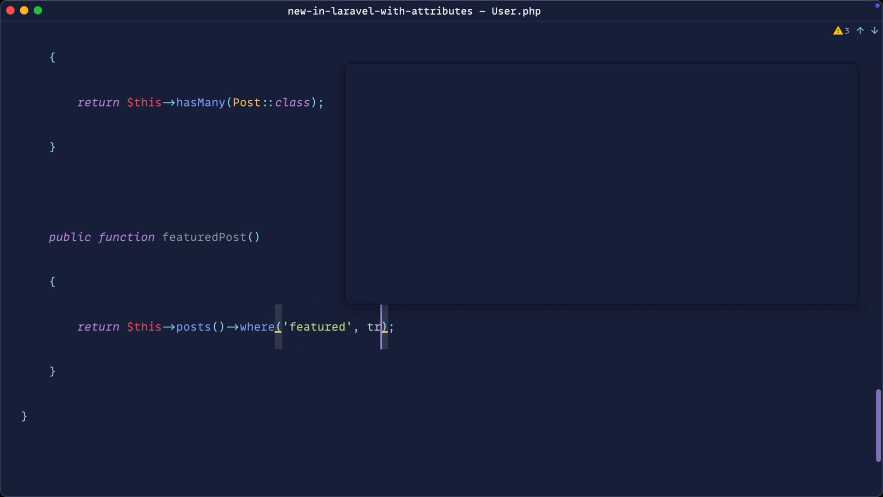
pyautogui.write('ue')
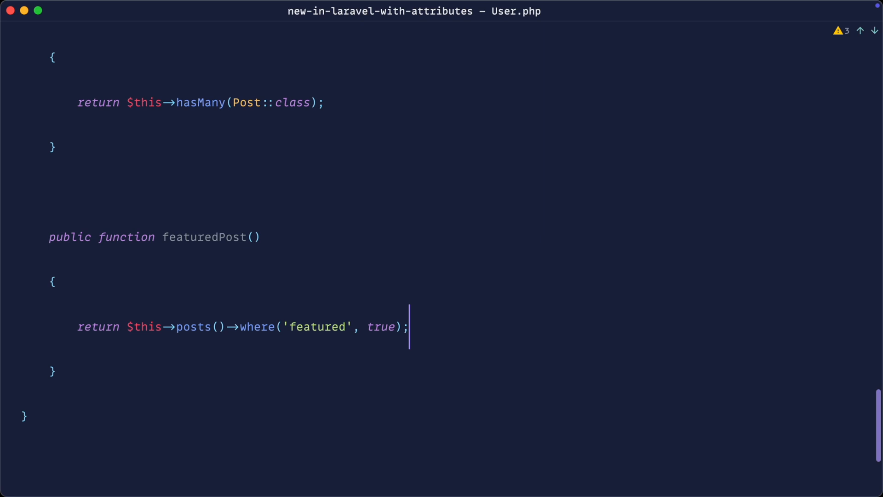
pyautogui.doubleClick(202, 236)
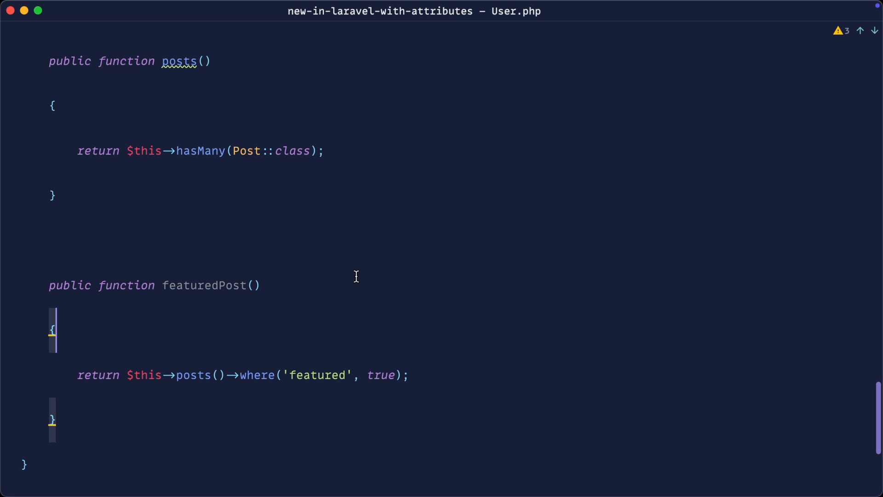
# Step: Replace the where call with withAttributes(['featured' => true]) via completion
pyautogui.doubleClick(258, 375)
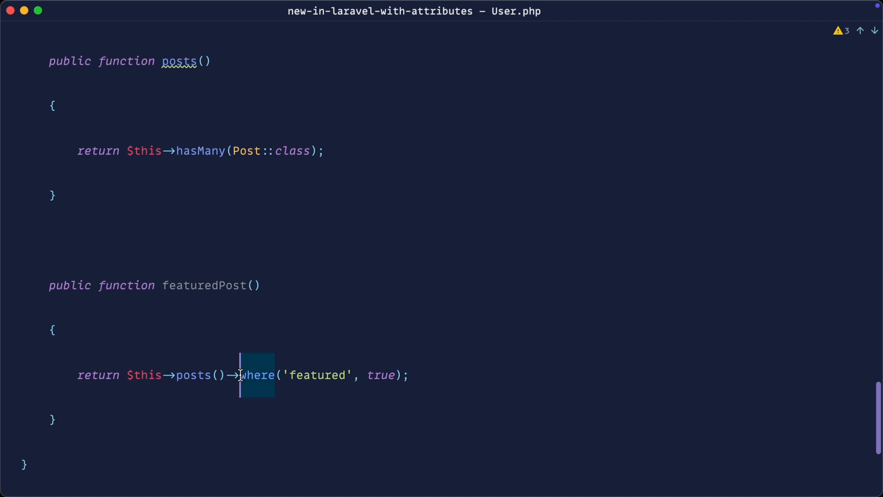
pyautogui.write('wit')
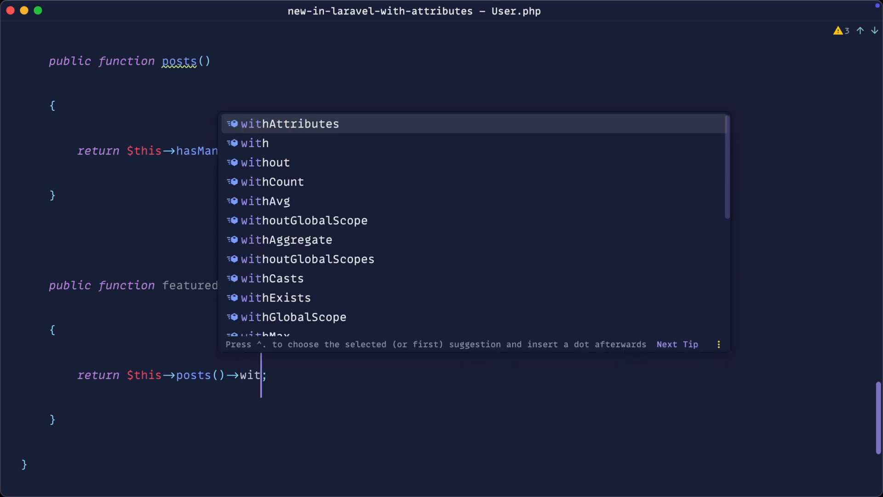
pyautogui.write('hAtt')
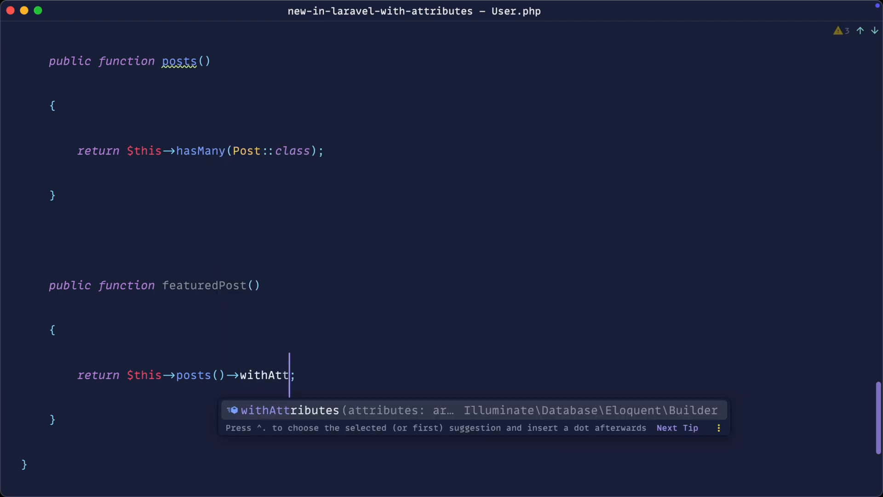
pyautogui.press('Tab')
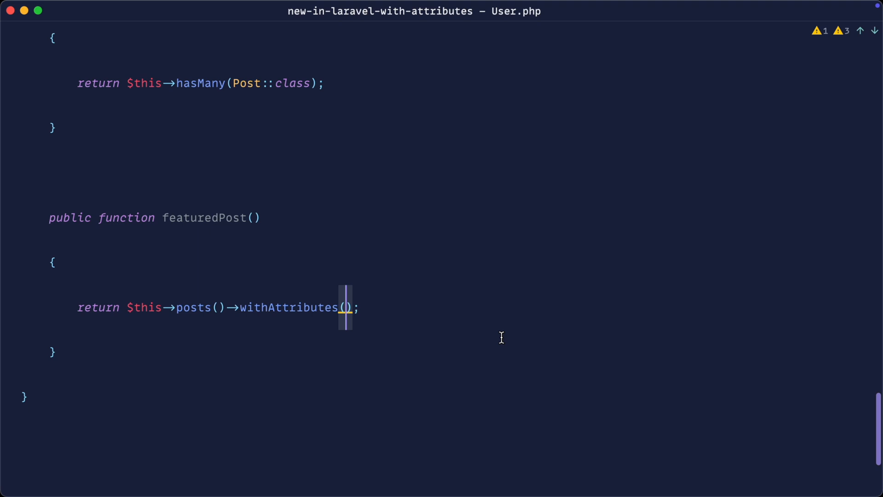
pyautogui.write('[')
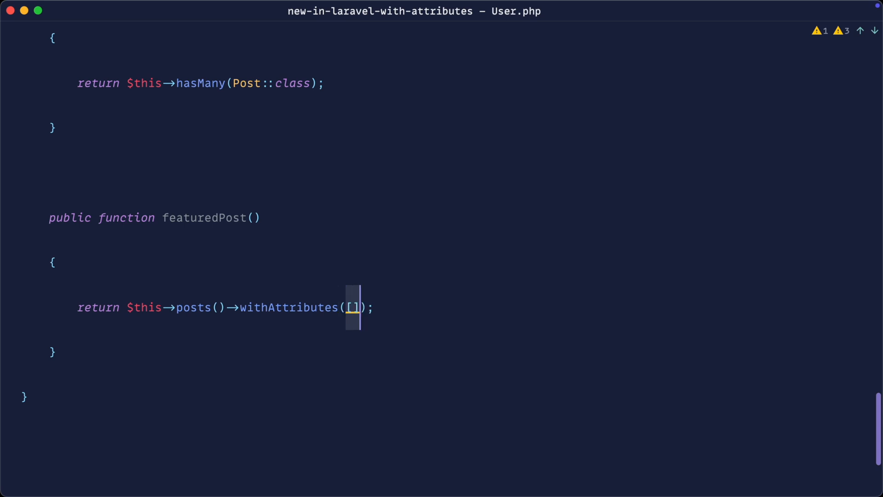
pyautogui.write("'")
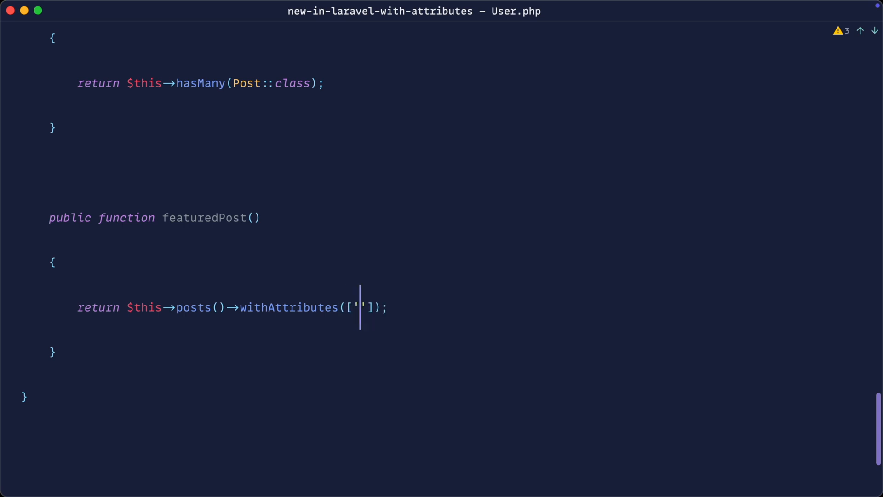
pyautogui.write('featured')
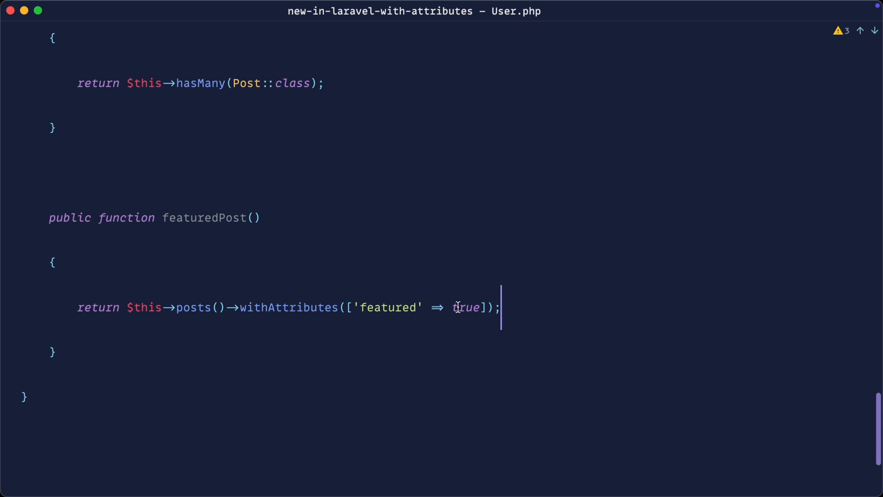
# Step: Rename to featuredPosts and retype the active line as ->where('featured', true), keeping withAttributes commented
pyautogui.write('s')
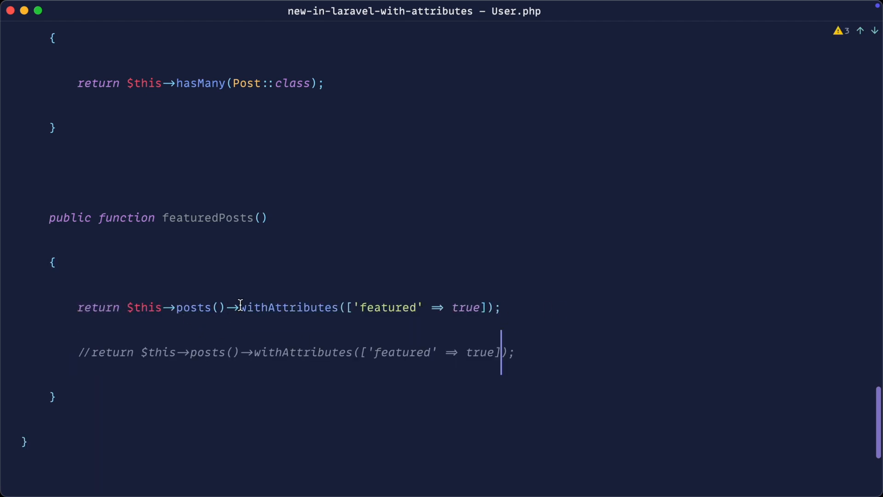
pyautogui.write('where;')
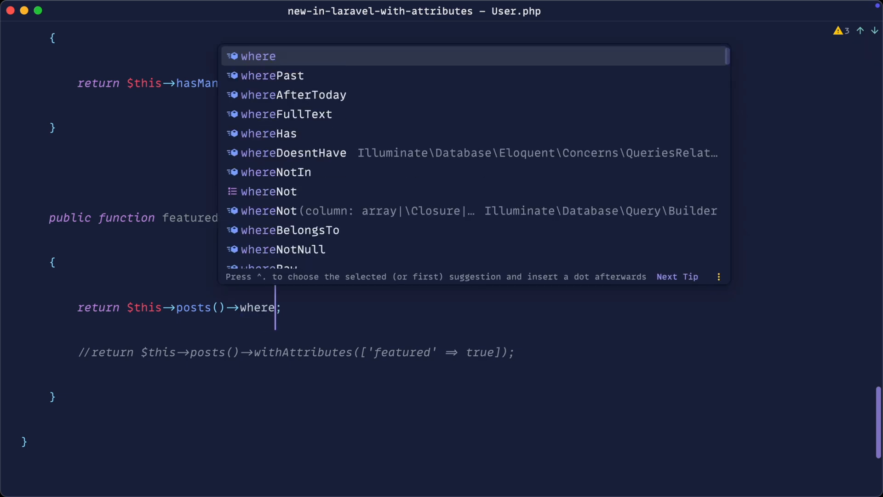
pyautogui.write("('featured'")
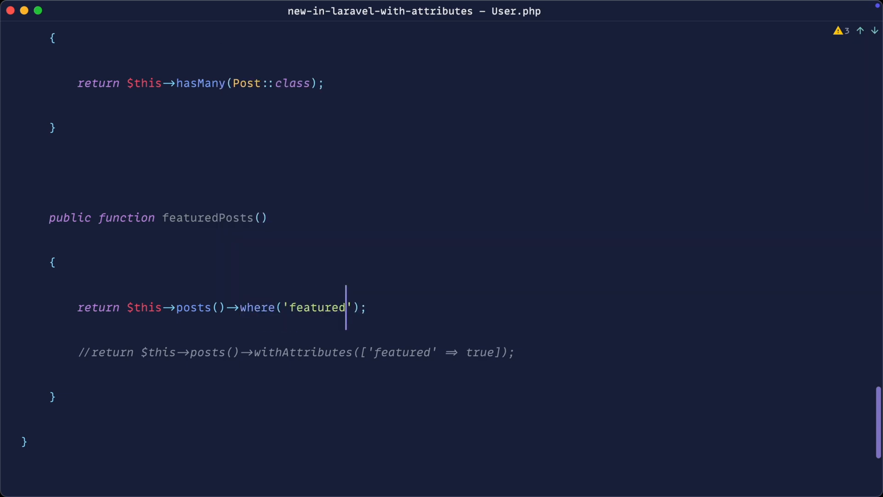
pyautogui.write(', true')
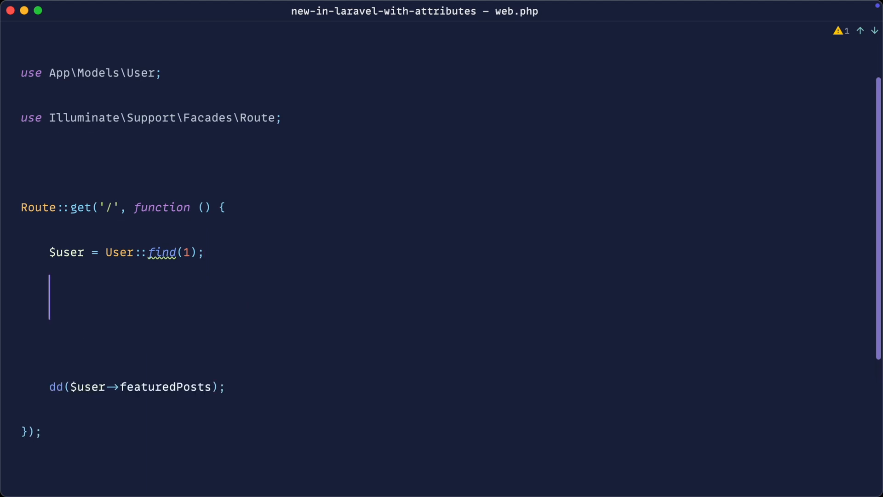
# Step: Add $user->featuredPosts()->create(); inside web.php's route closure
pyautogui.write('$user-')
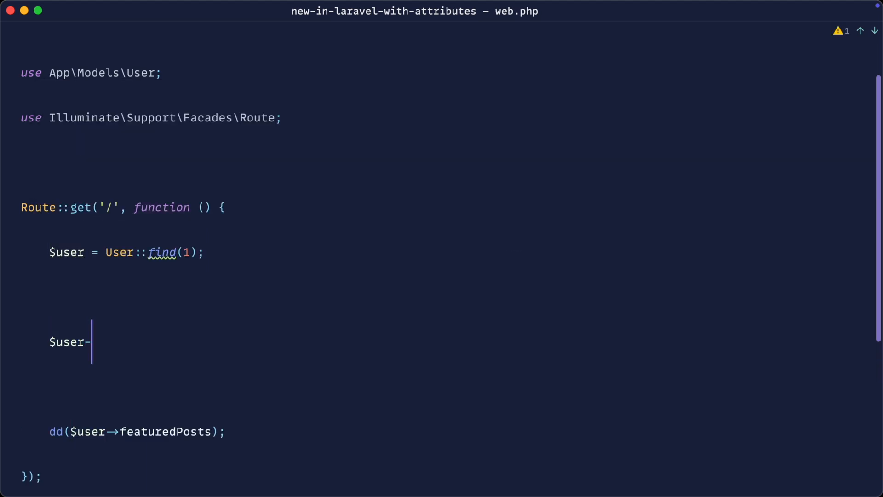
pyautogui.write('>featuredPos')
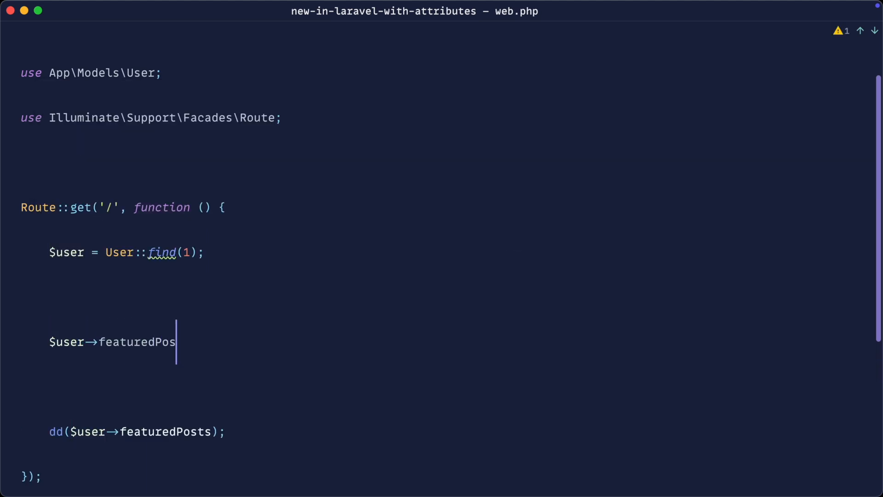
pyautogui.write('ts()->')
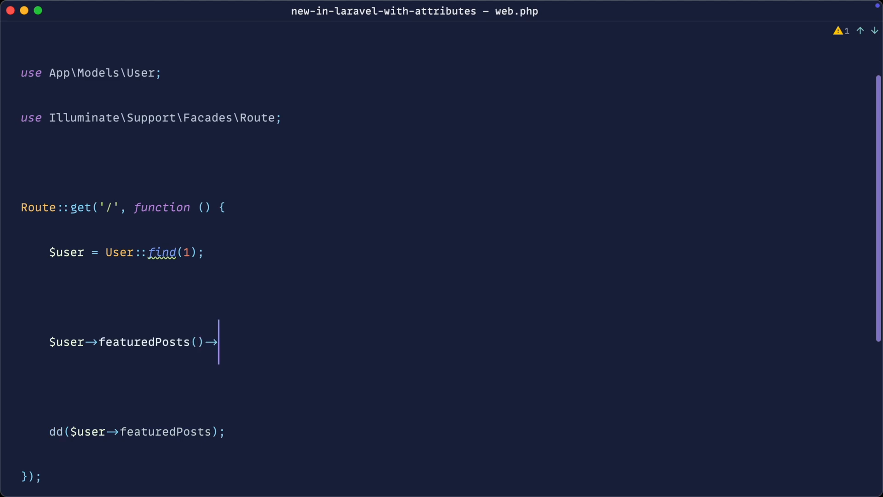
pyautogui.write('create();')
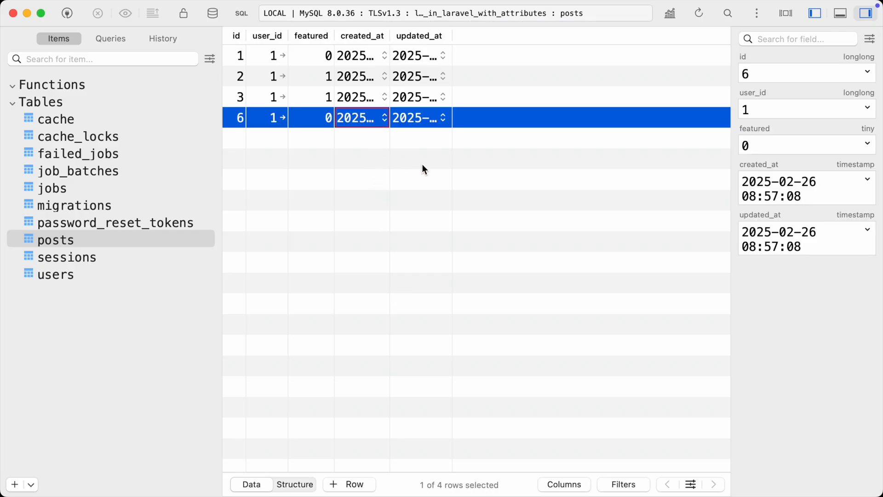
# Step: Refresh the posts table in TablePlus to inspect new row 6 with featured at 0
pyautogui.write('8')
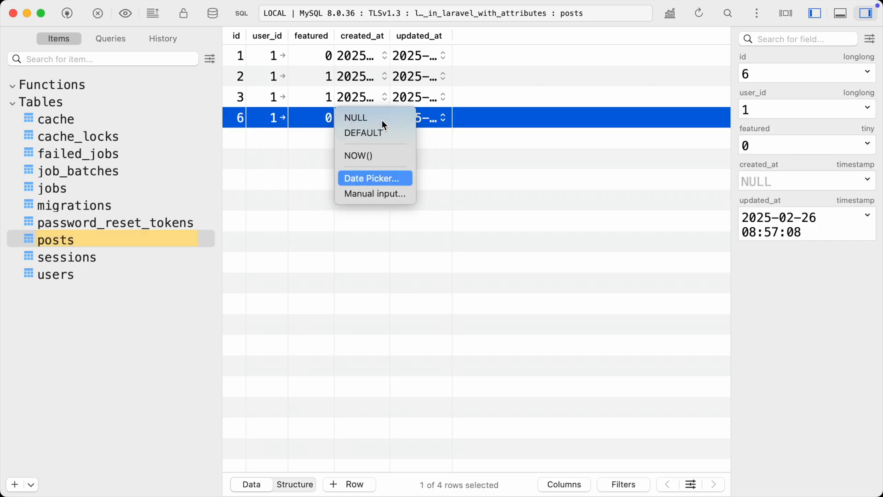
pyautogui.click(356, 116)
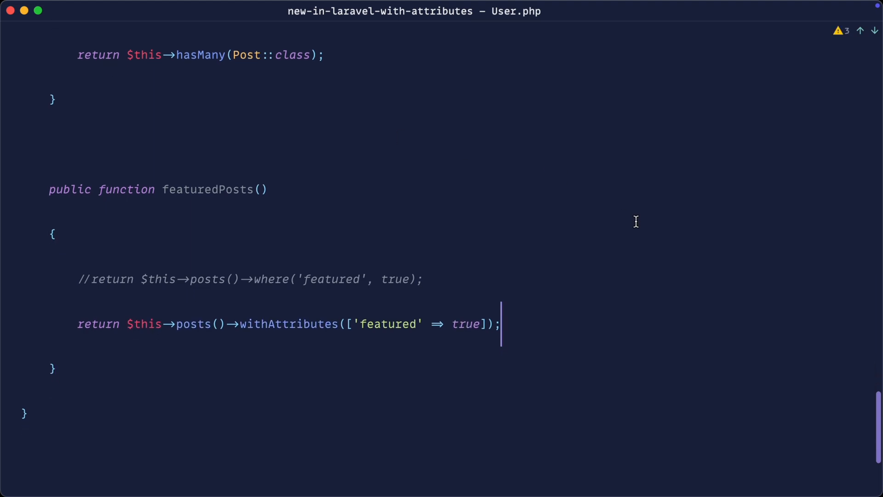
pyautogui.moveTo(461, 300)
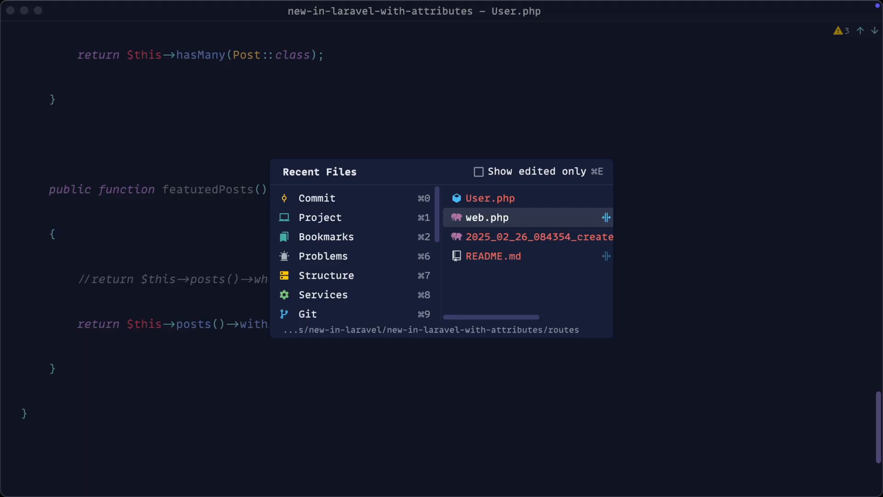
# Step: Visit web.php via Recent Files and return to User.php showing the withAttributes version active
pyautogui.click(485, 217)
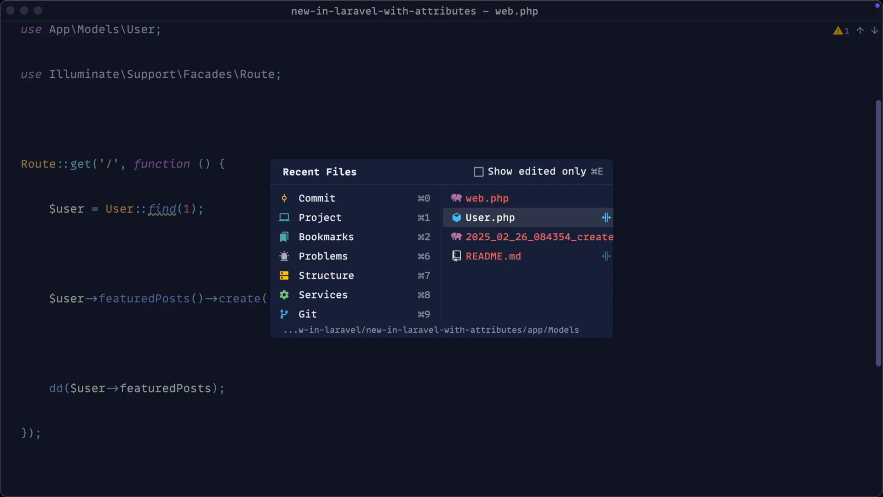
pyautogui.click(489, 217)
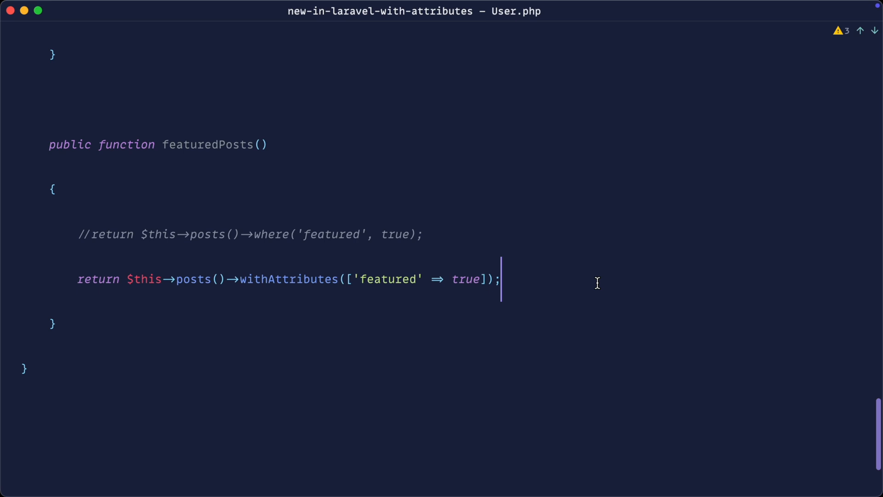
pyautogui.moveTo(531, 287)
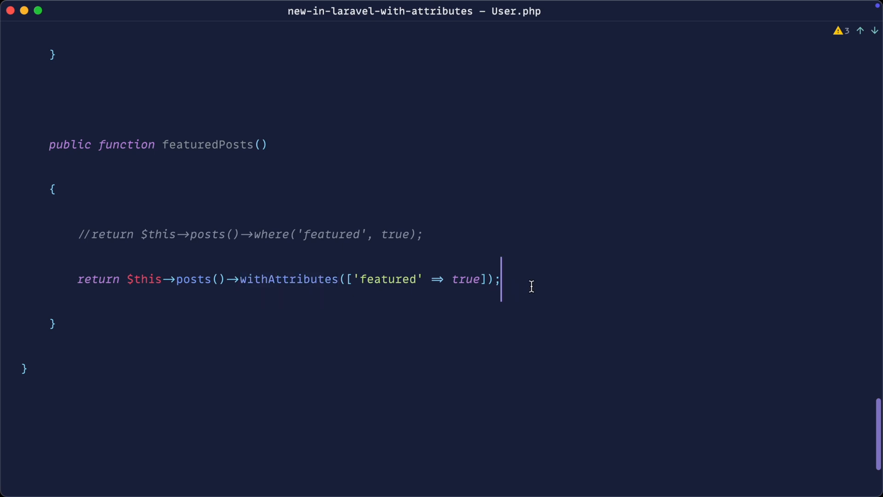
pyautogui.moveTo(515, 281)
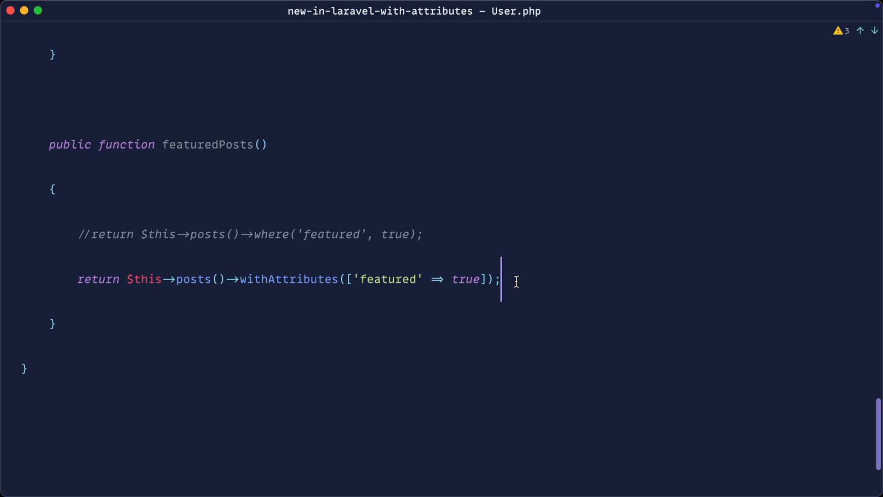
pyautogui.moveTo(515, 285)
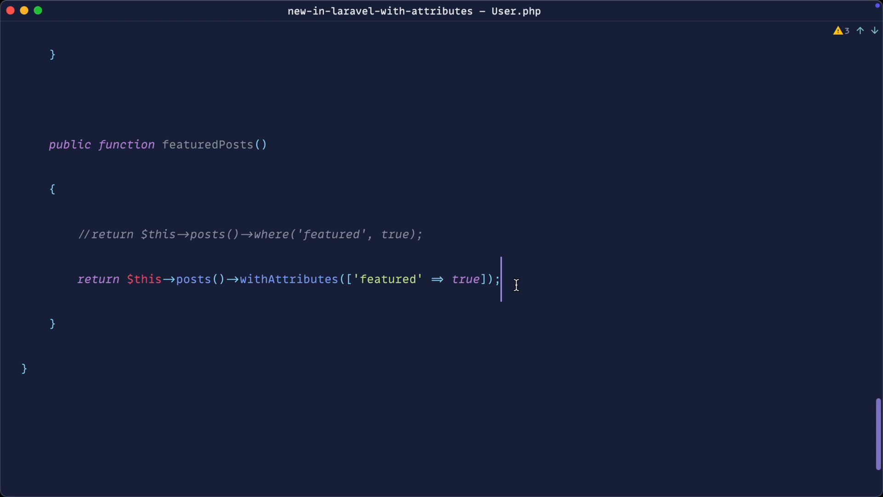
pyautogui.doubleClick(288, 279)
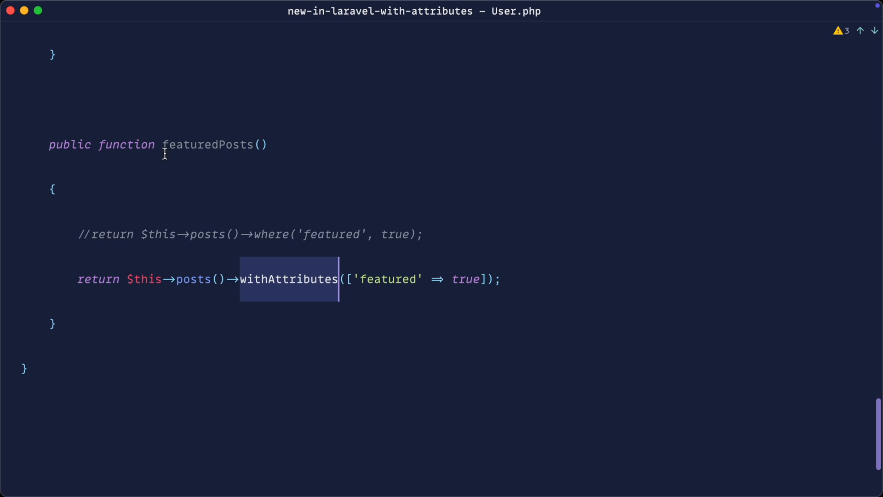